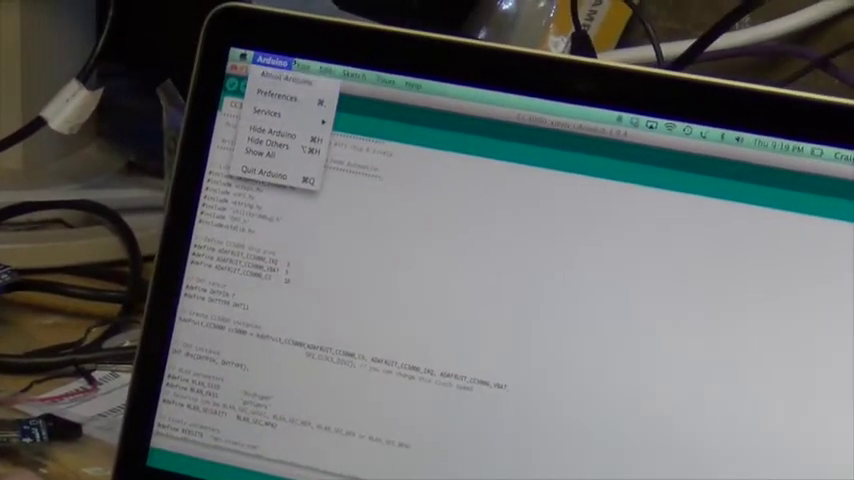
Load the Servo Sweep example from File > Examples in a new window beside the CC3000 sketch
{"action": "left_click", "coordinate": [252, 32]}
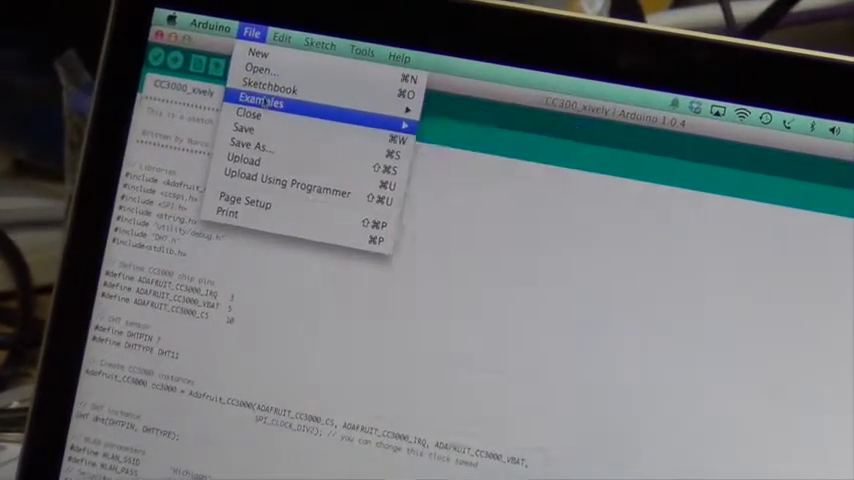
{"action": "left_click", "coordinate": [262, 100]}
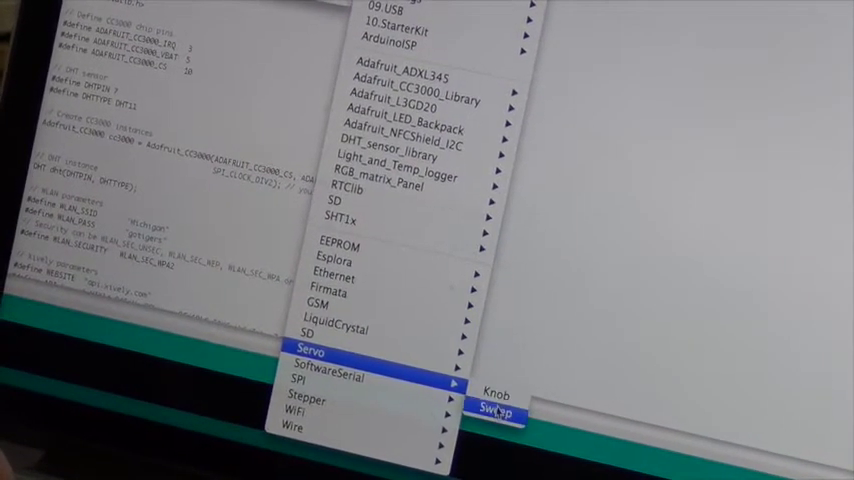
{"action": "left_click", "coordinate": [496, 410]}
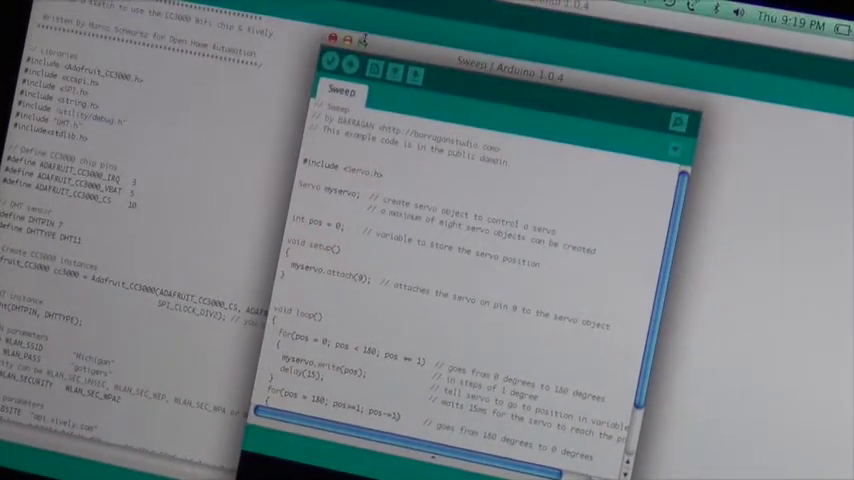